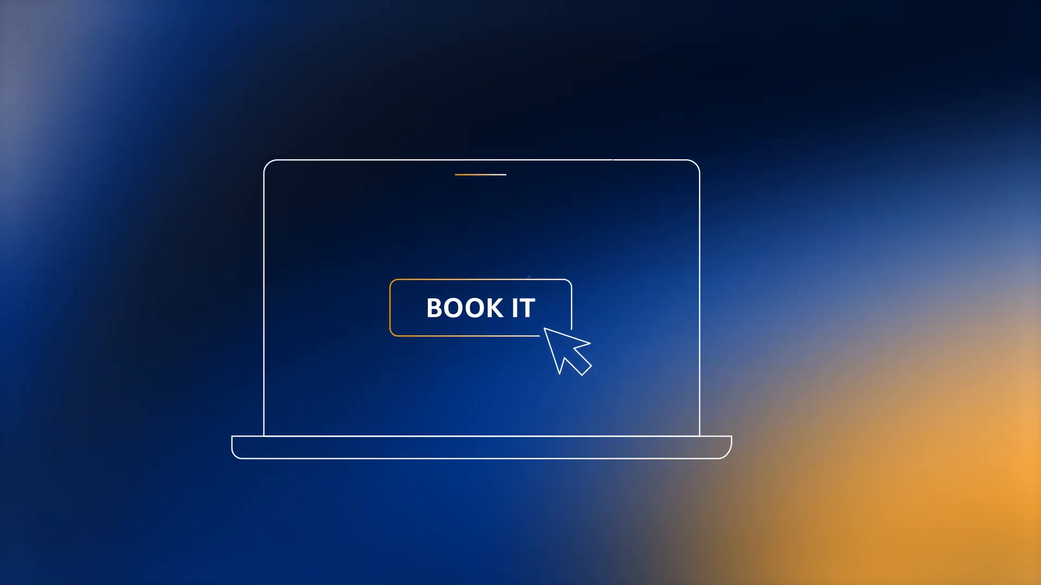
left_click(480, 309)
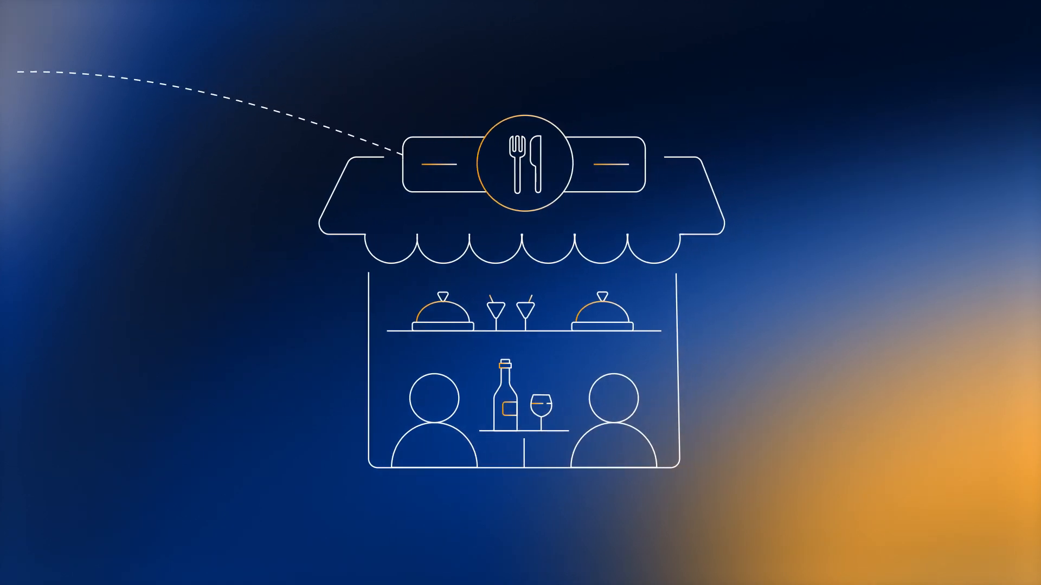